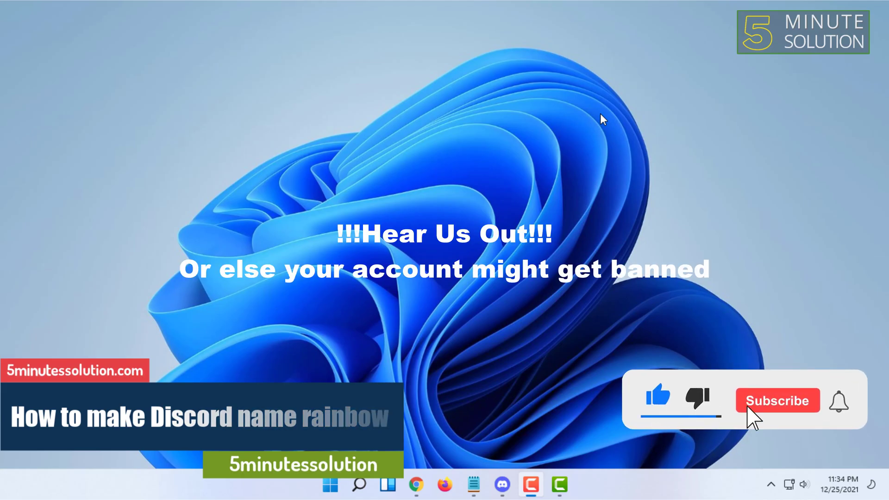
click(778, 401)
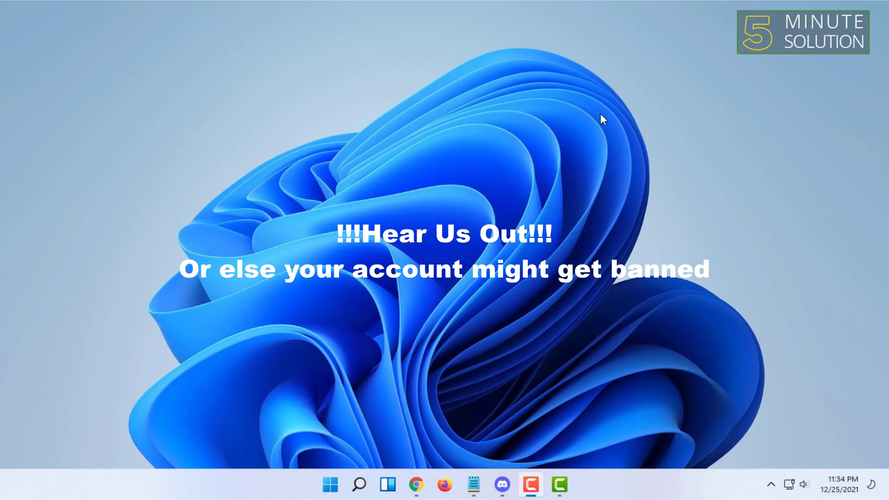
mouse_move(221, 87)
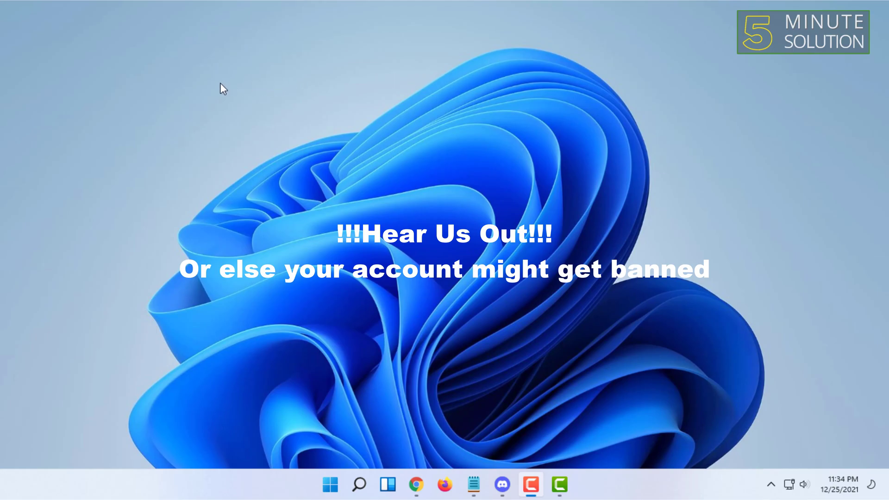
mouse_move(413, 115)
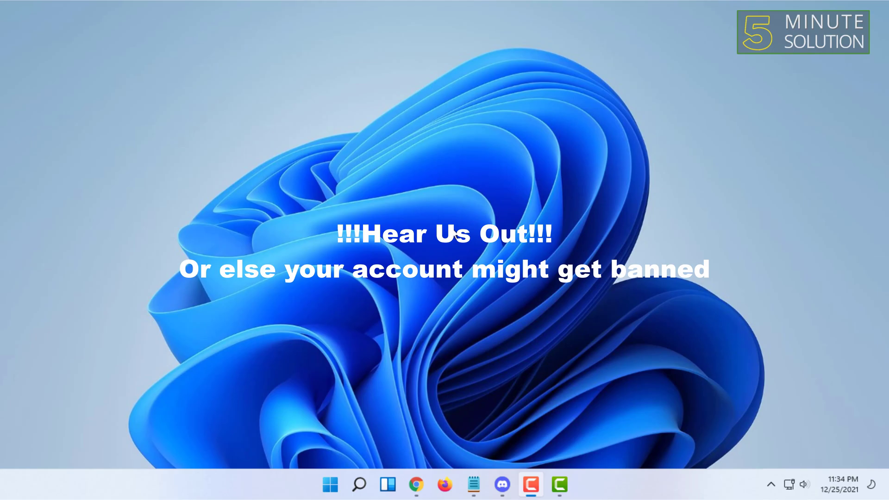
mouse_move(411, 126)
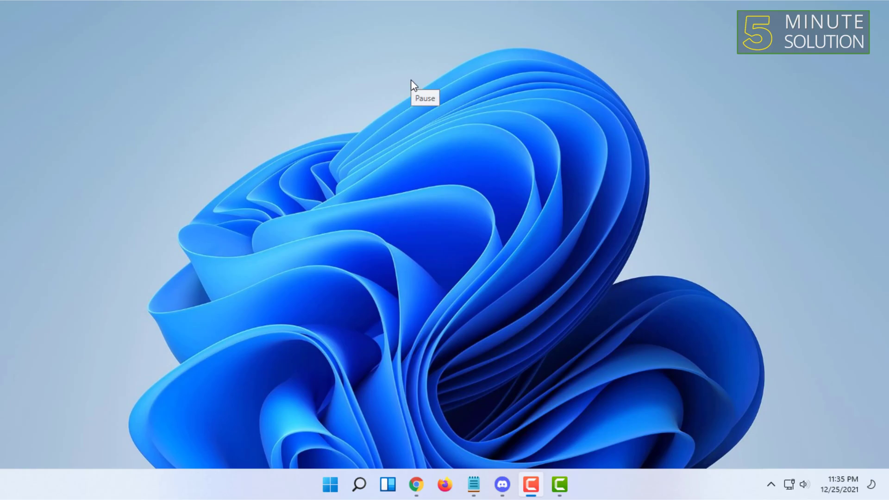
mouse_move(413, 84)
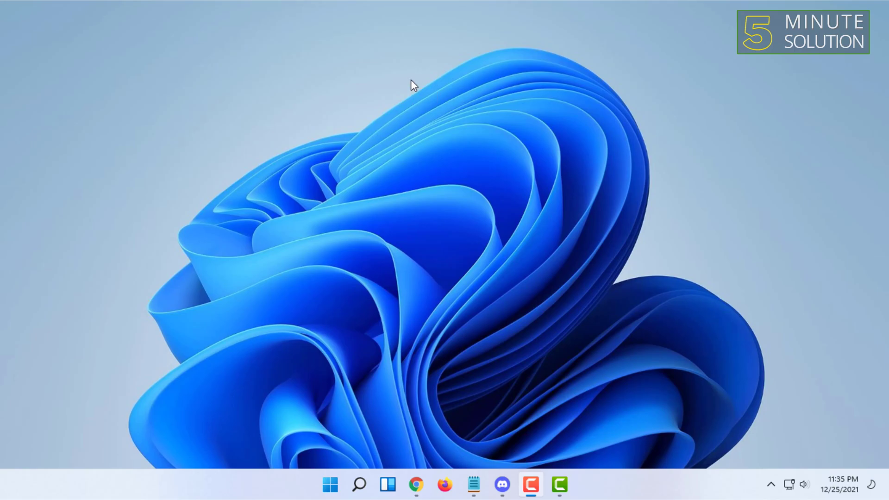
mouse_move(452, 215)
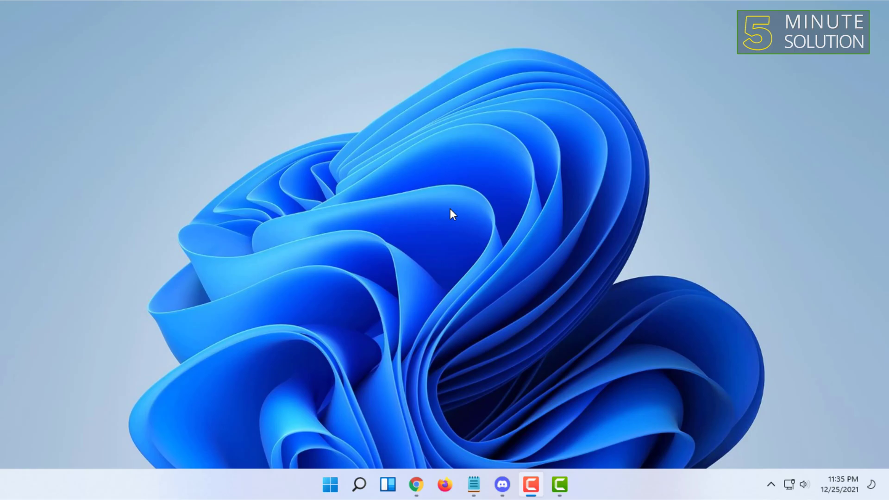
mouse_move(411, 98)
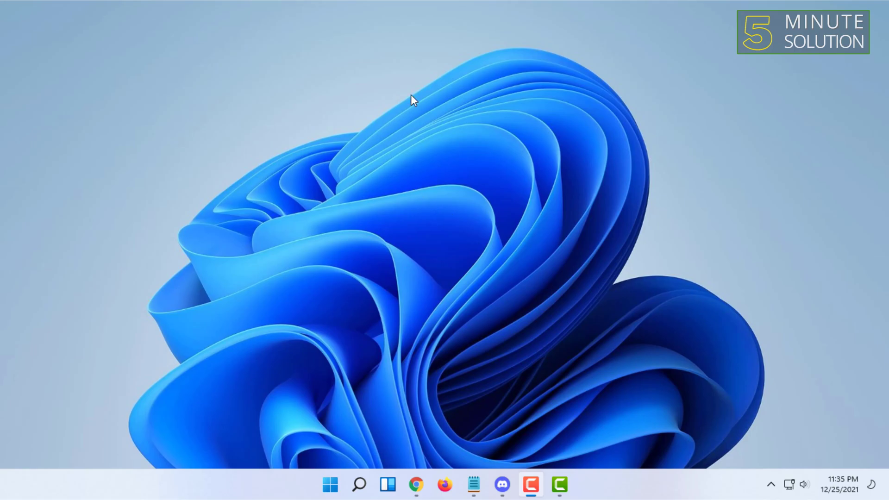
mouse_move(428, 132)
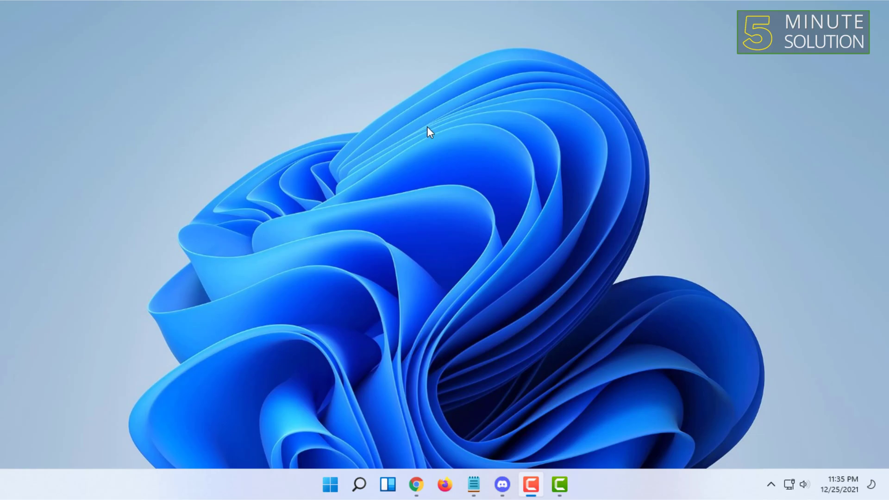
mouse_move(419, 93)
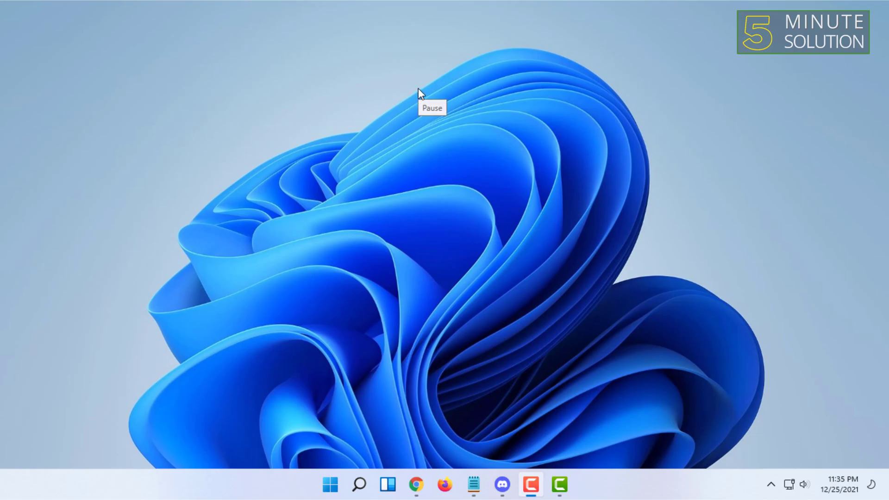
mouse_move(322, 141)
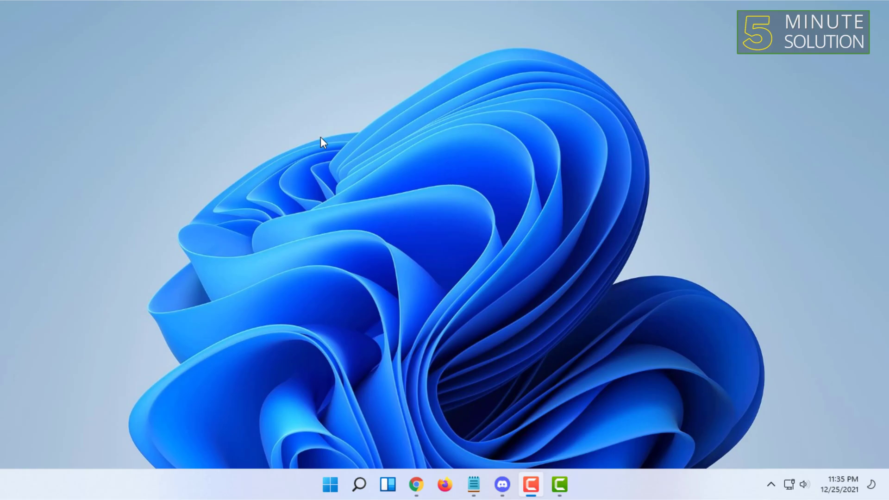
mouse_move(315, 139)
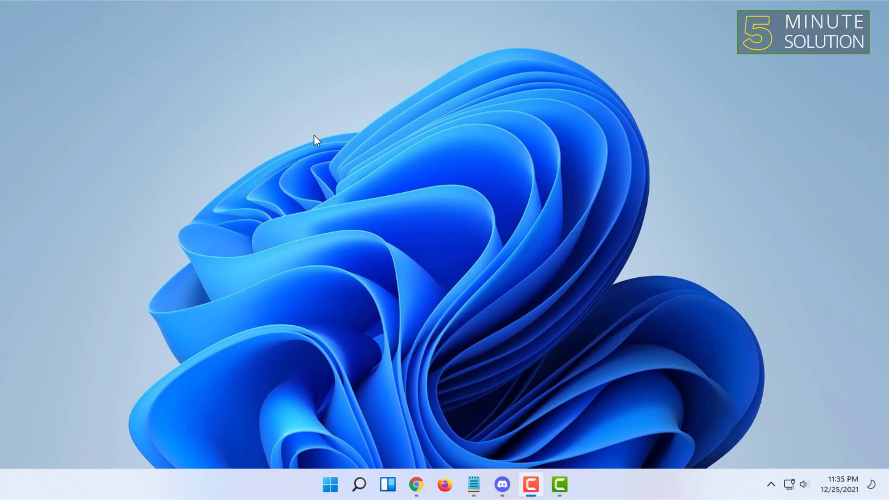
mouse_move(298, 208)
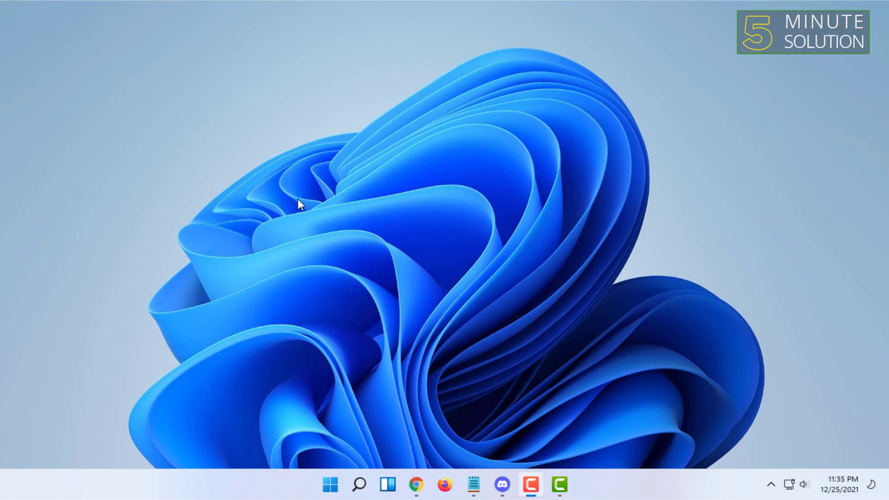
mouse_move(459, 121)
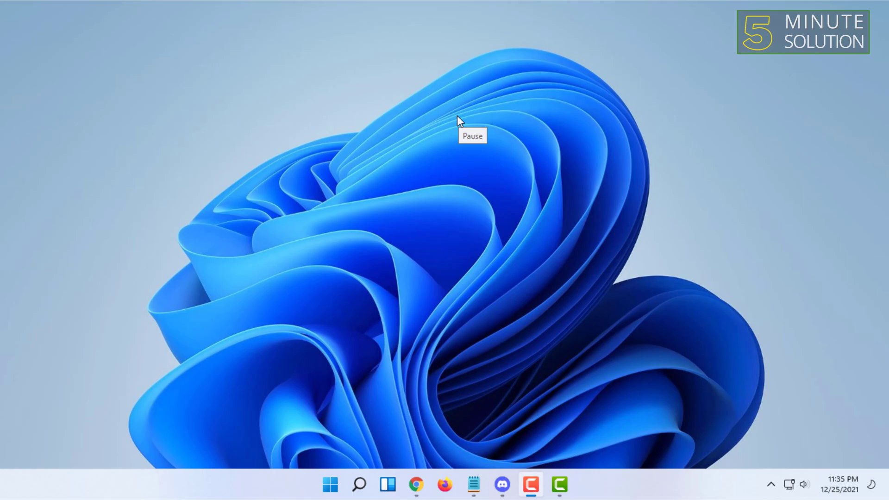
mouse_move(460, 121)
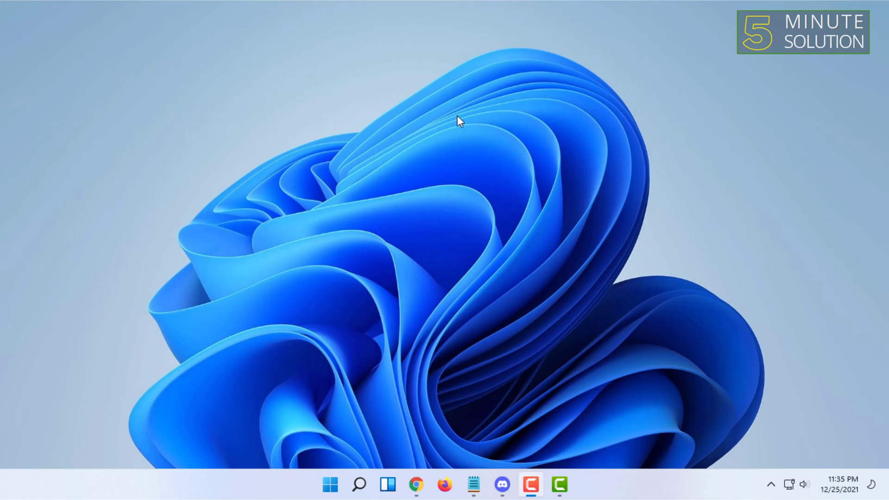
mouse_move(276, 138)
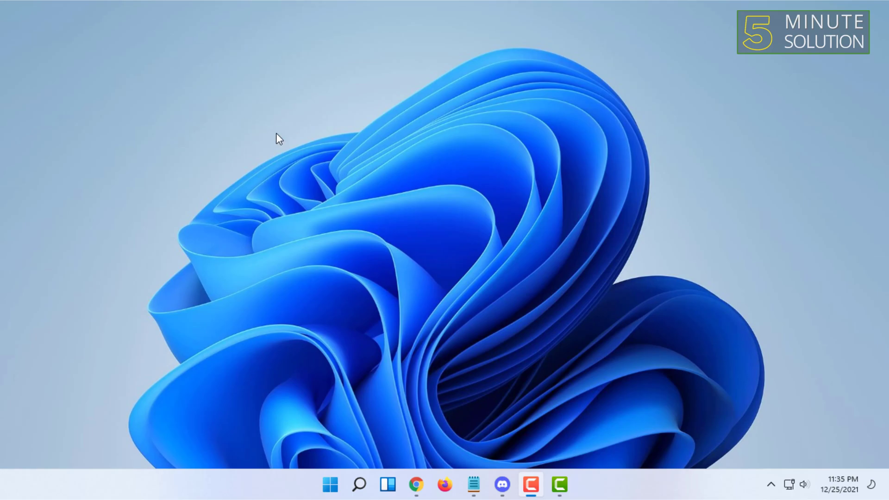
mouse_move(417, 204)
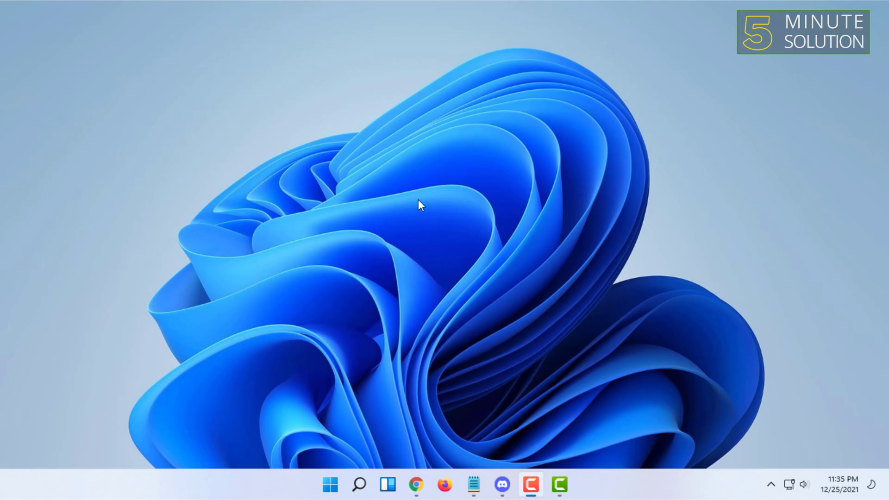
mouse_move(446, 141)
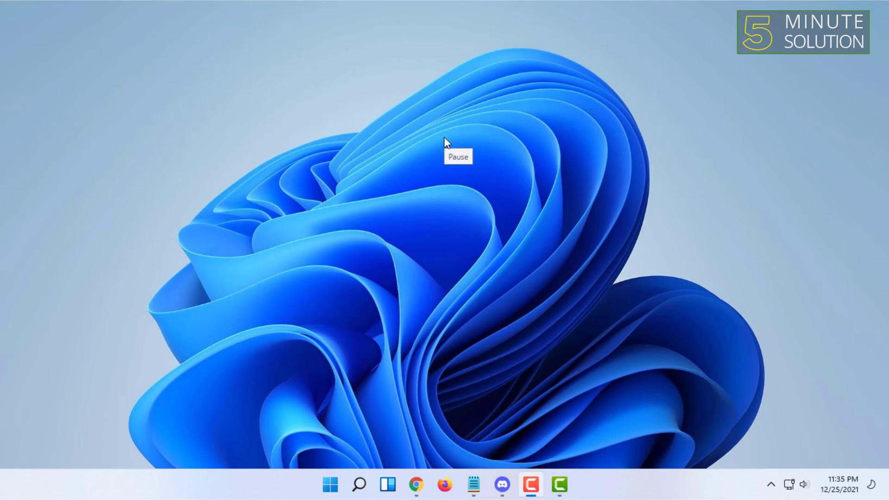
mouse_move(454, 138)
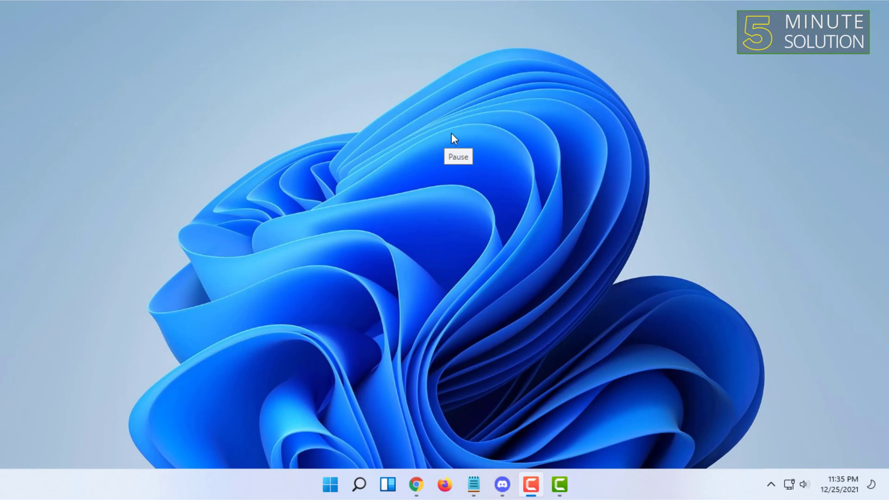
mouse_move(458, 135)
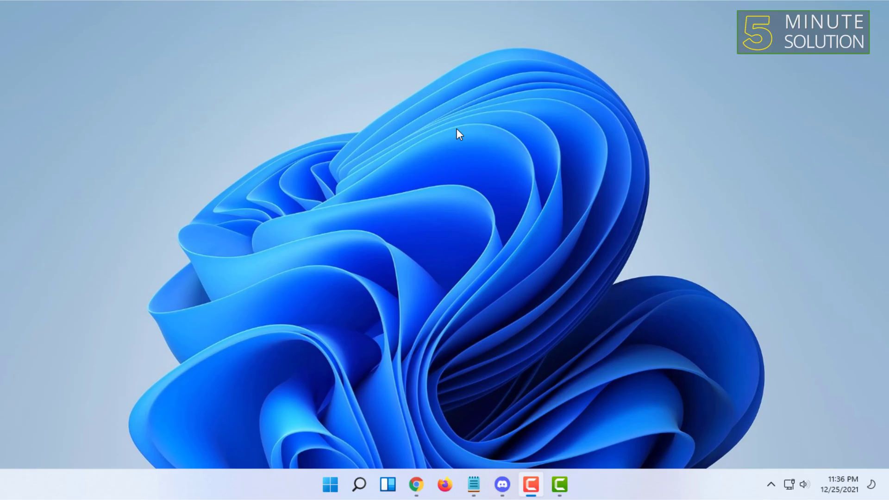
mouse_move(458, 132)
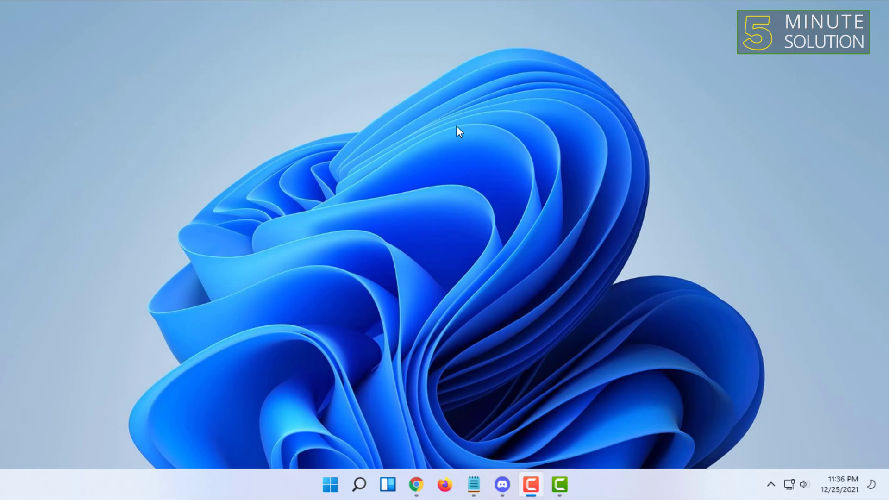
mouse_move(234, 137)
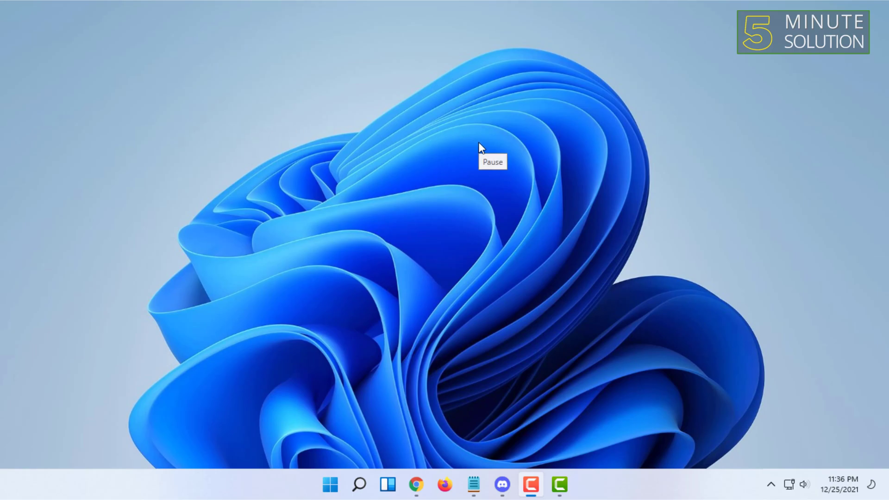
mouse_move(388, 242)
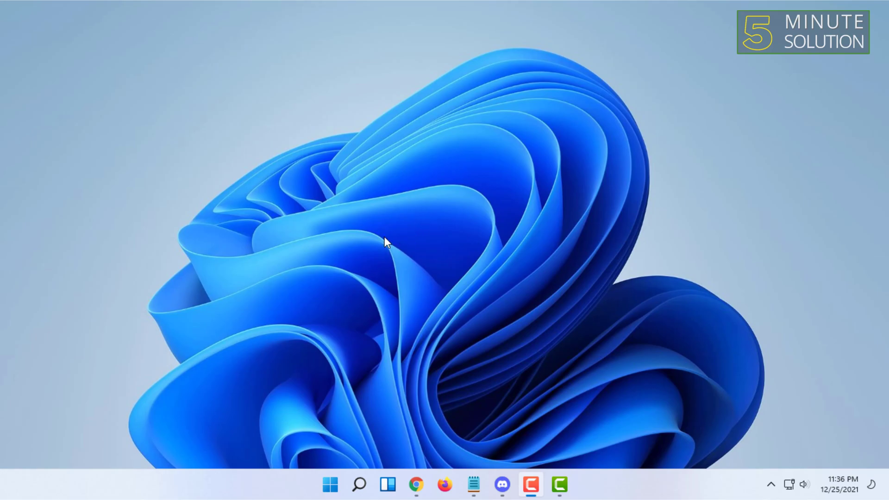
mouse_move(522, 159)
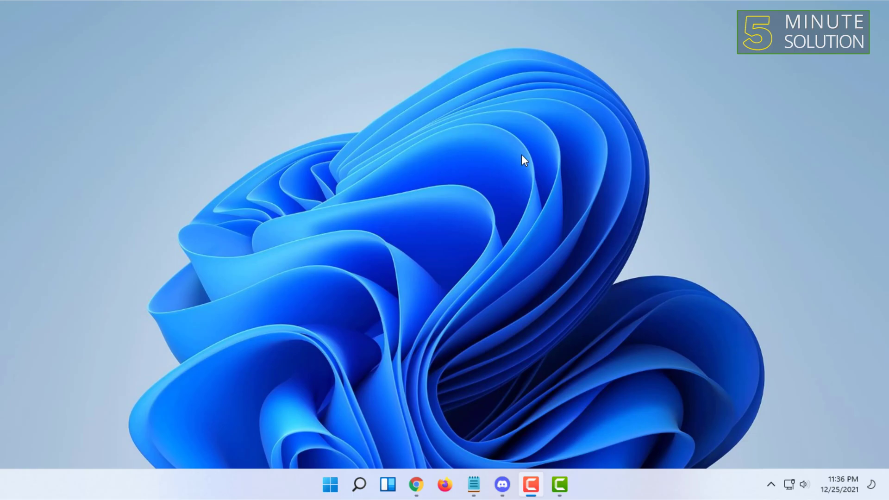
mouse_move(313, 205)
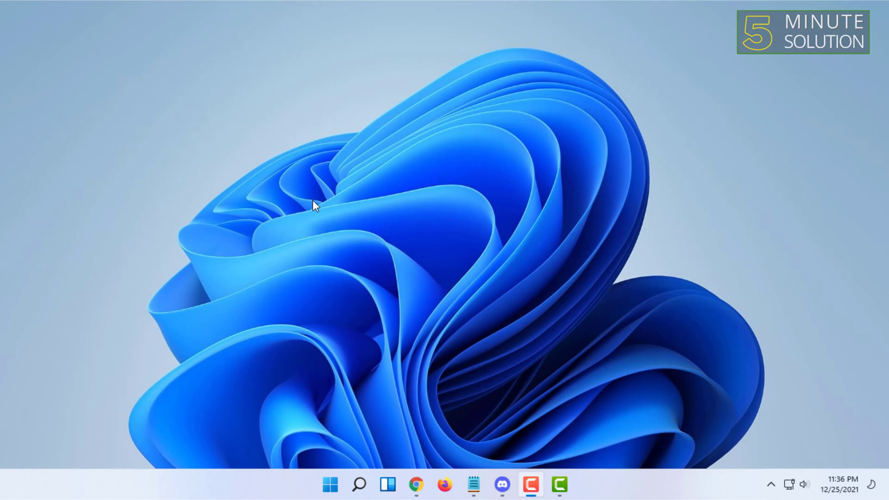
mouse_move(459, 177)
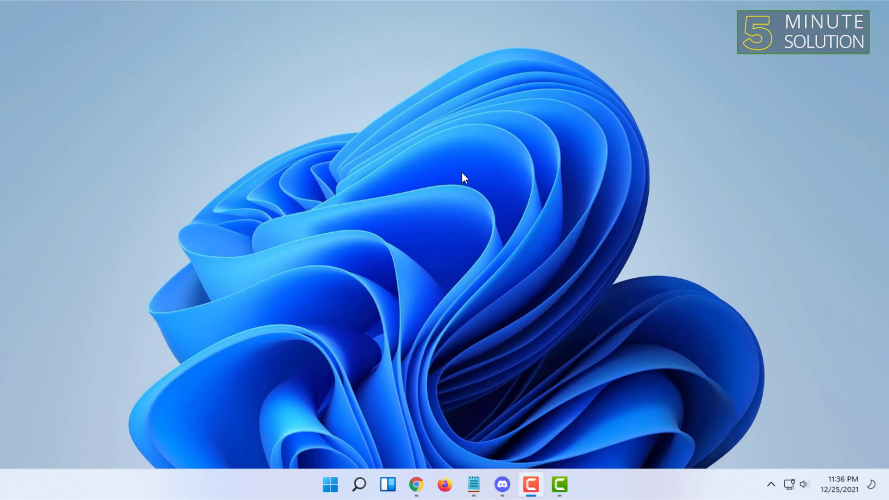
mouse_move(267, 165)
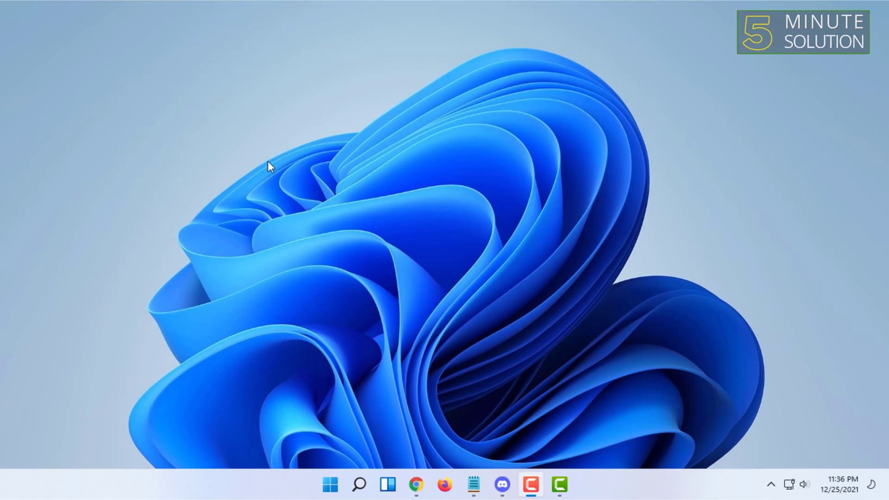
mouse_move(472, 176)
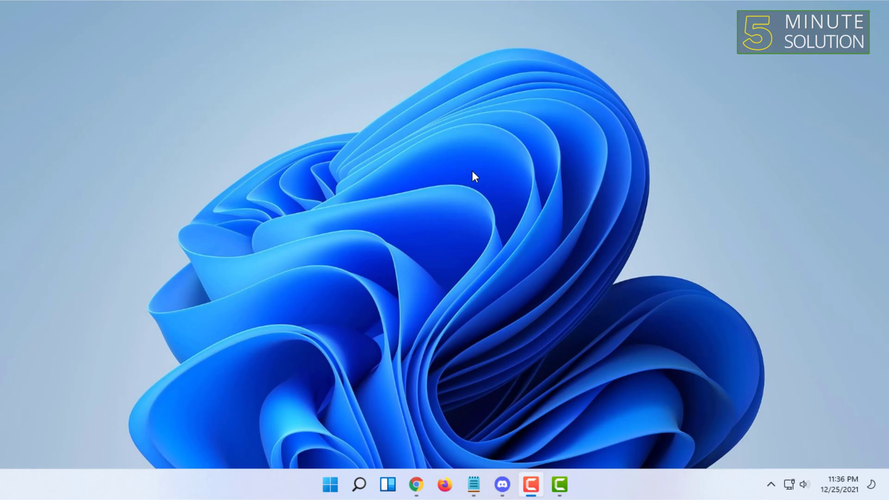
mouse_move(454, 206)
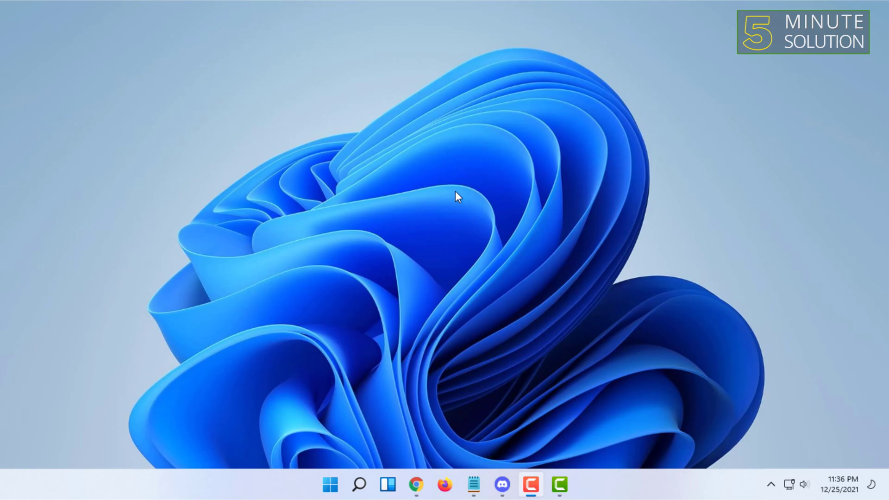